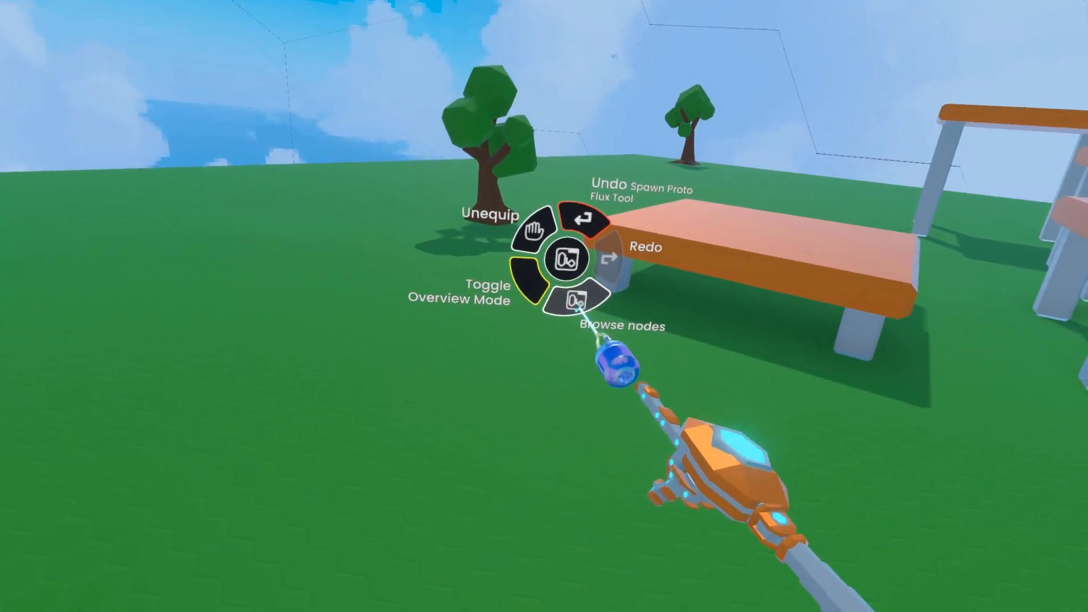
Step: Spawn a ValueEquals<float> node from Operators > Equals, then browse back into the Flow category
{"action": "left_click", "coordinate": [576, 304]}
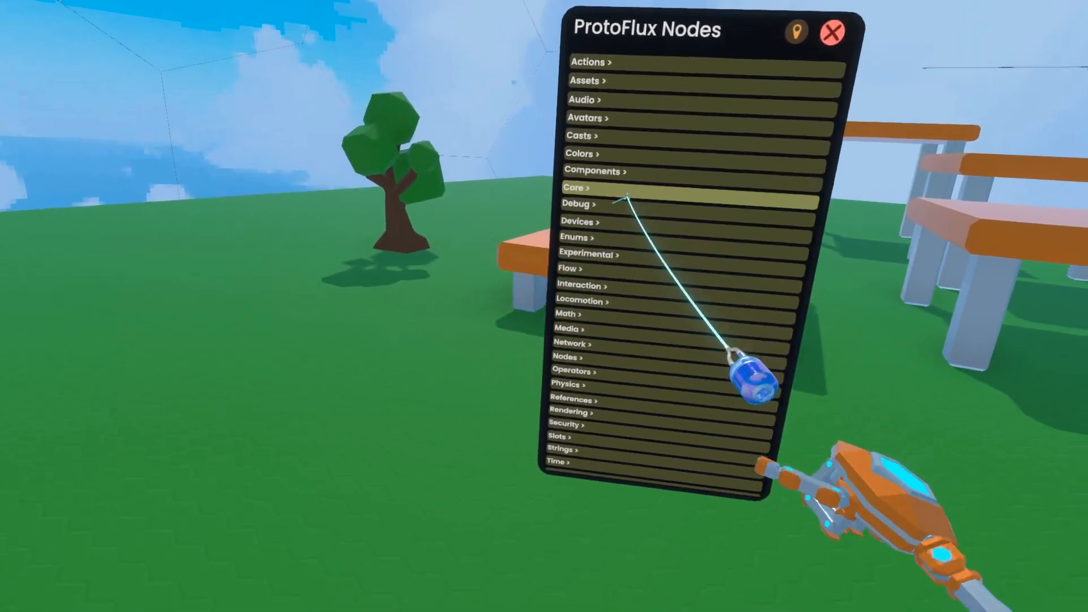
{"action": "left_click", "coordinate": [569, 313]}
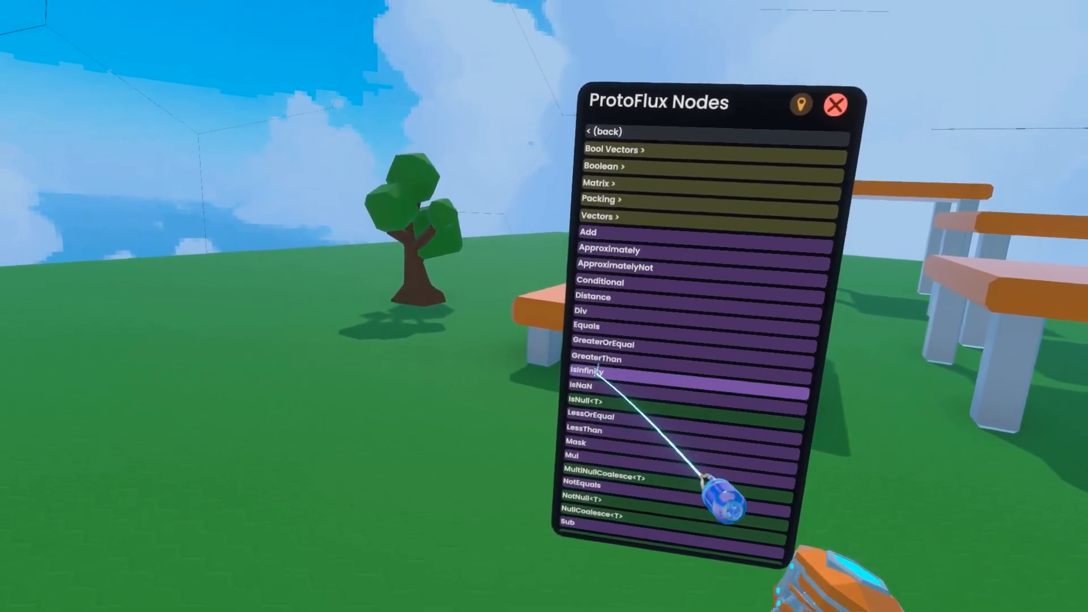
{"action": "left_click", "coordinate": [588, 325]}
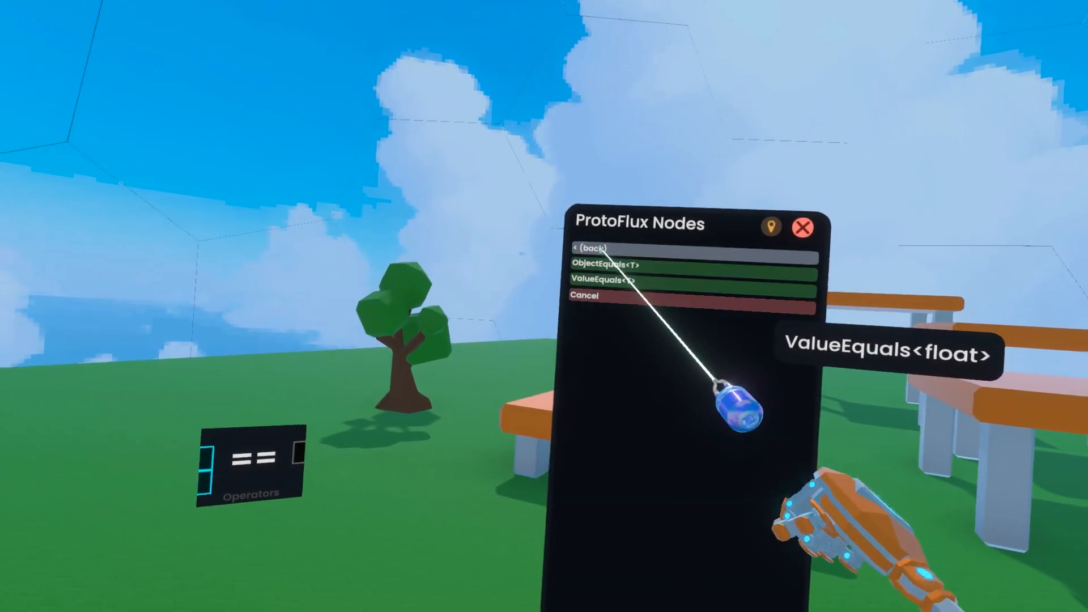
{"action": "left_click", "coordinate": [604, 249]}
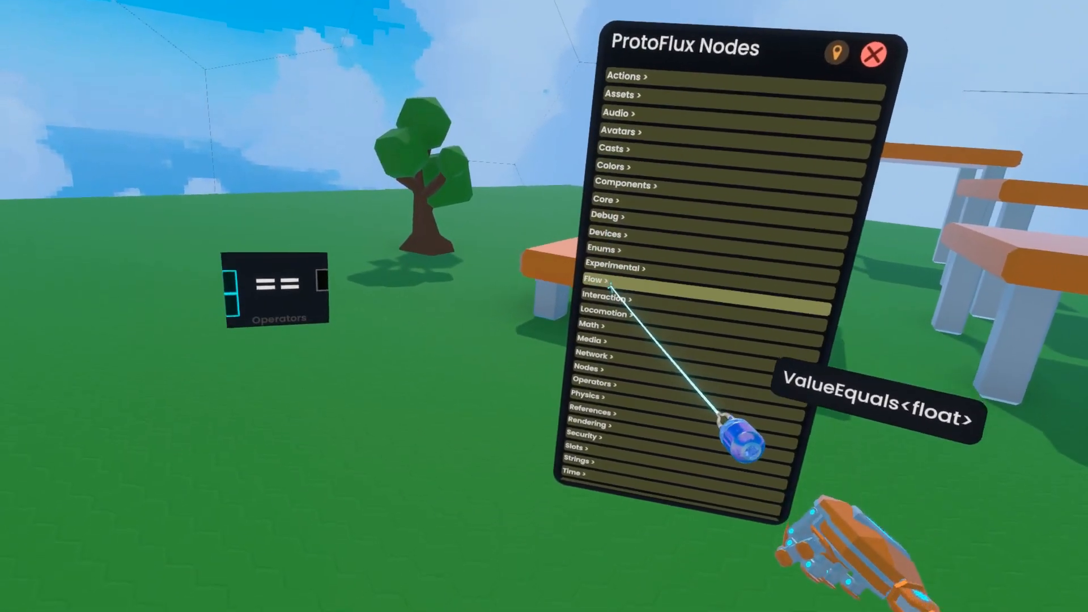
{"action": "left_click", "coordinate": [595, 281]}
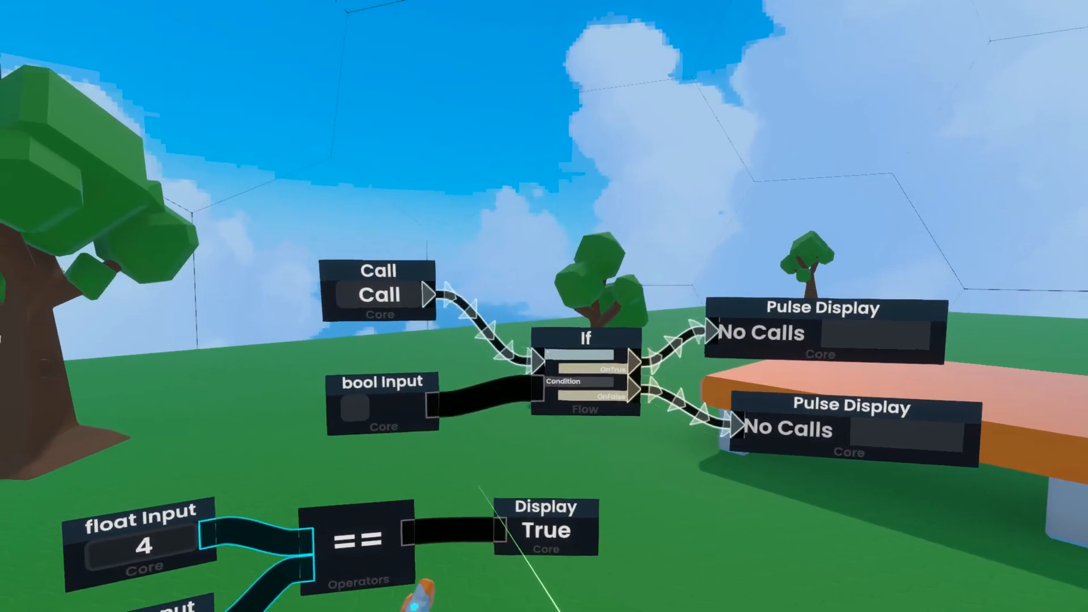
{"action": "mouse_move", "coordinate": [544, 306]}
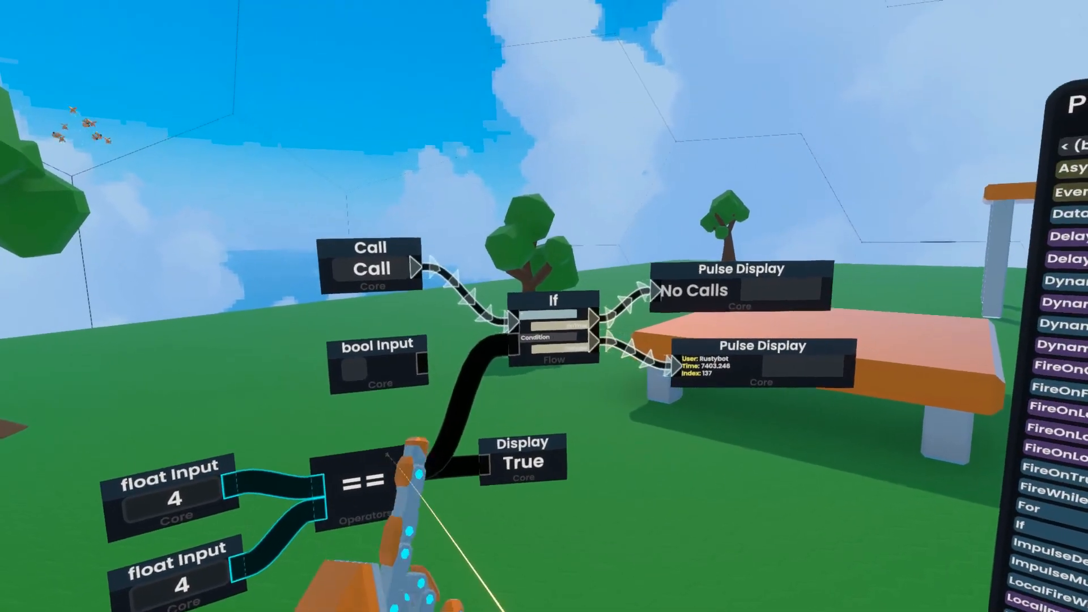
{"action": "mouse_move", "coordinate": [544, 306]}
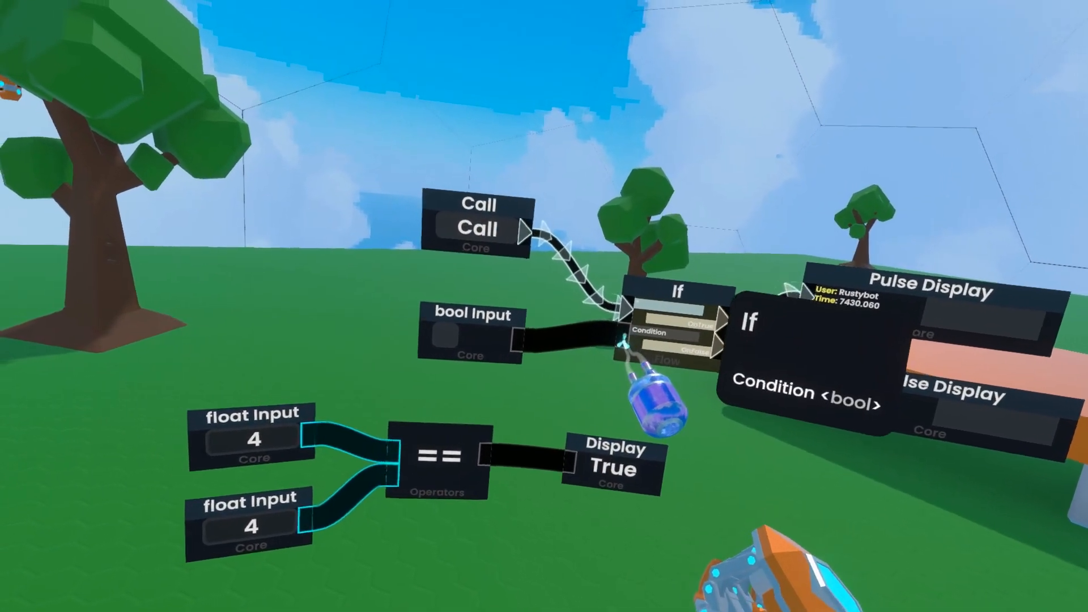
{"action": "mouse_move", "coordinate": [544, 306]}
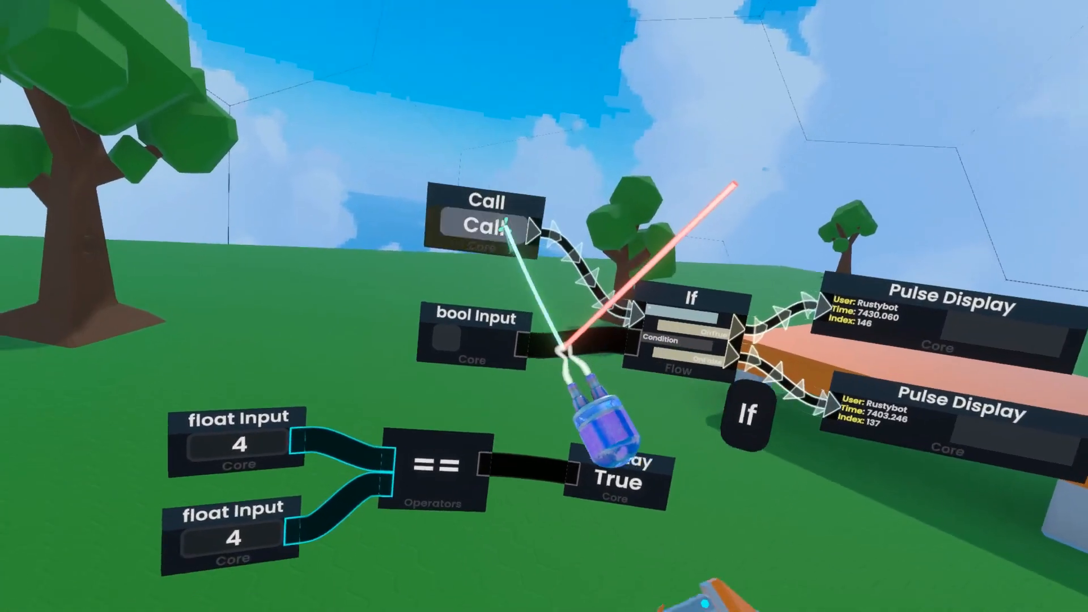
{"action": "mouse_move", "coordinate": [544, 306]}
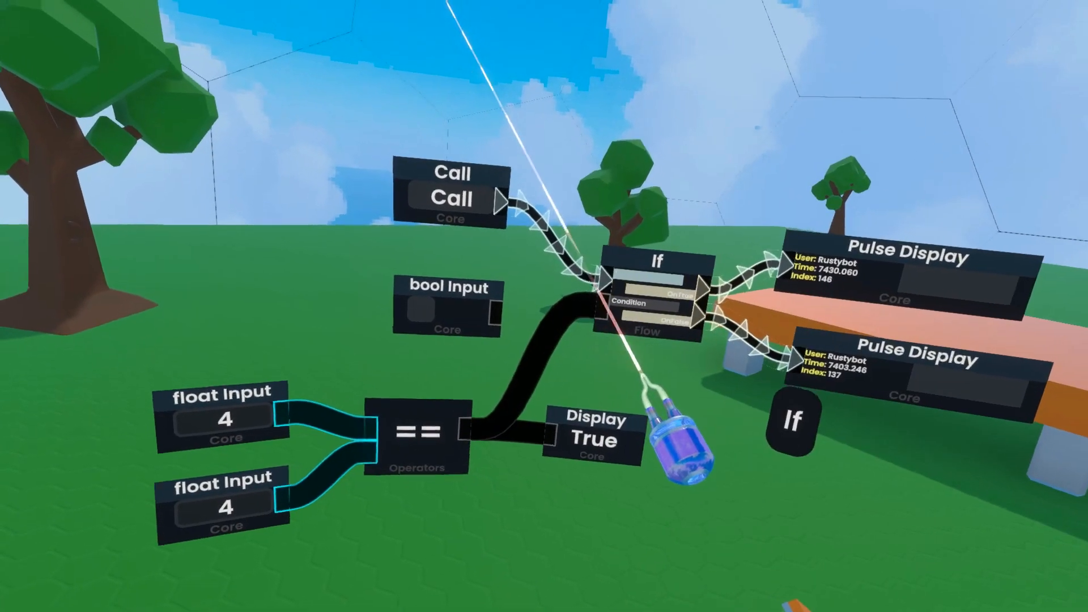
{"action": "mouse_move", "coordinate": [544, 306]}
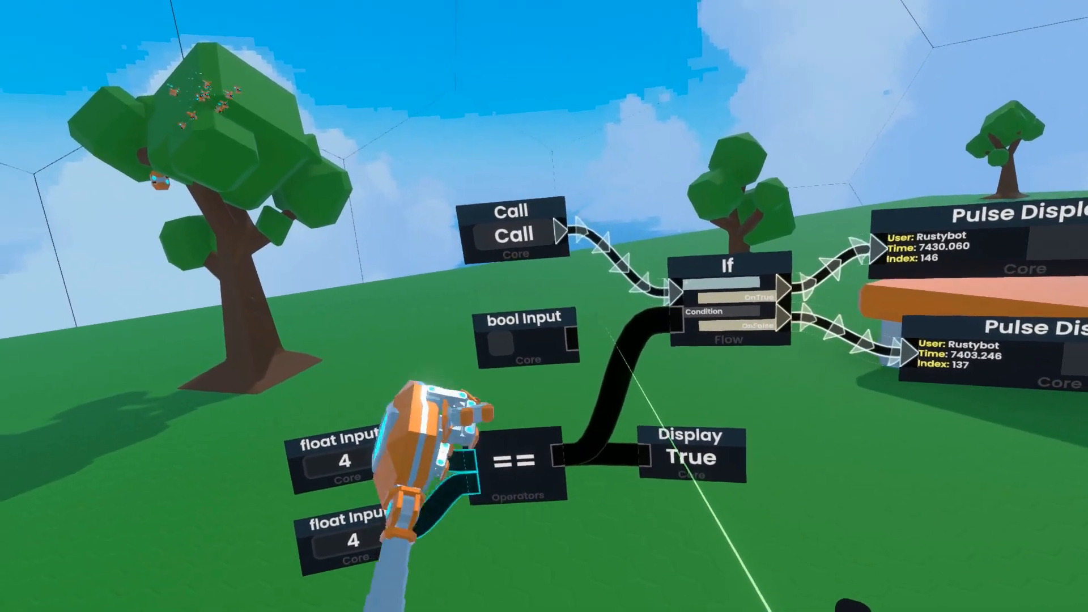